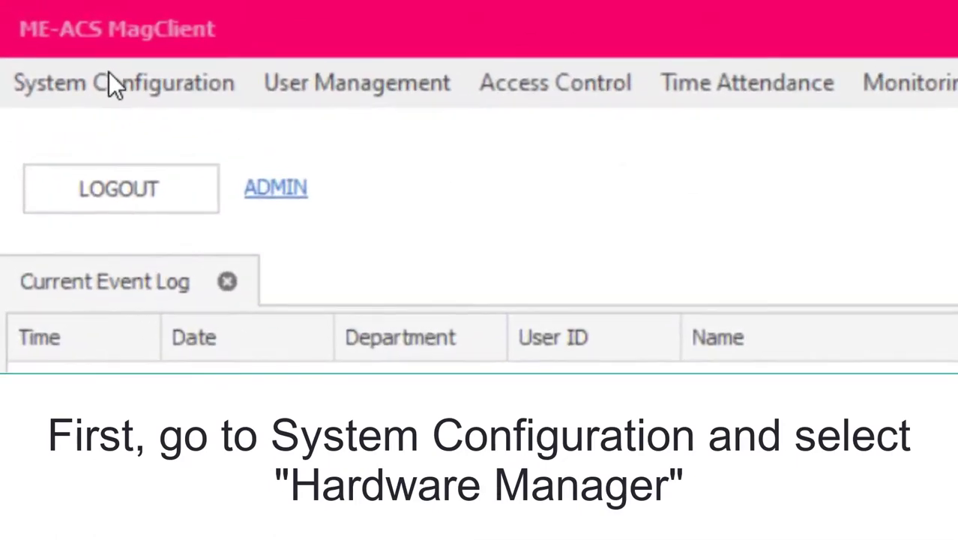
# Step: Bring up the Hardware Manager from System Configuration
pyautogui.click(123, 81)
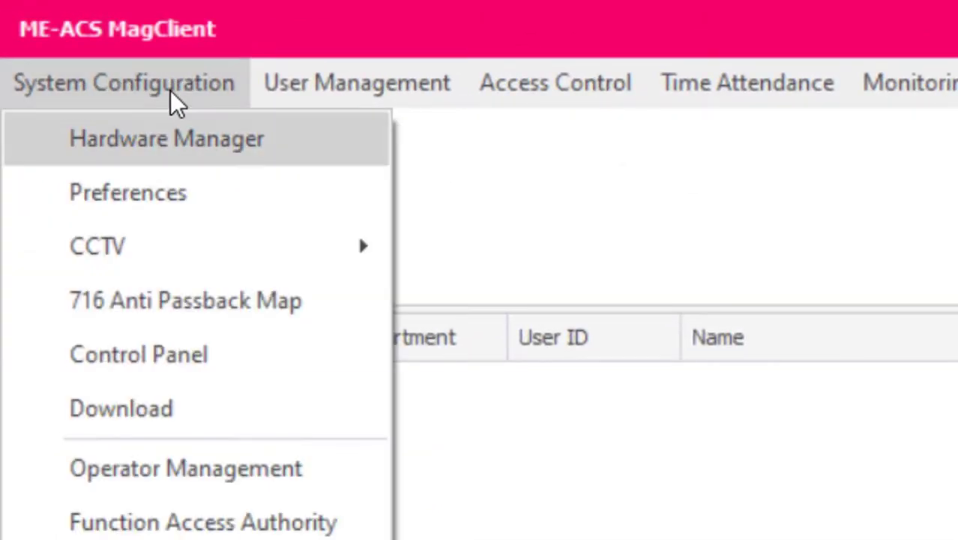
pyautogui.click(166, 138)
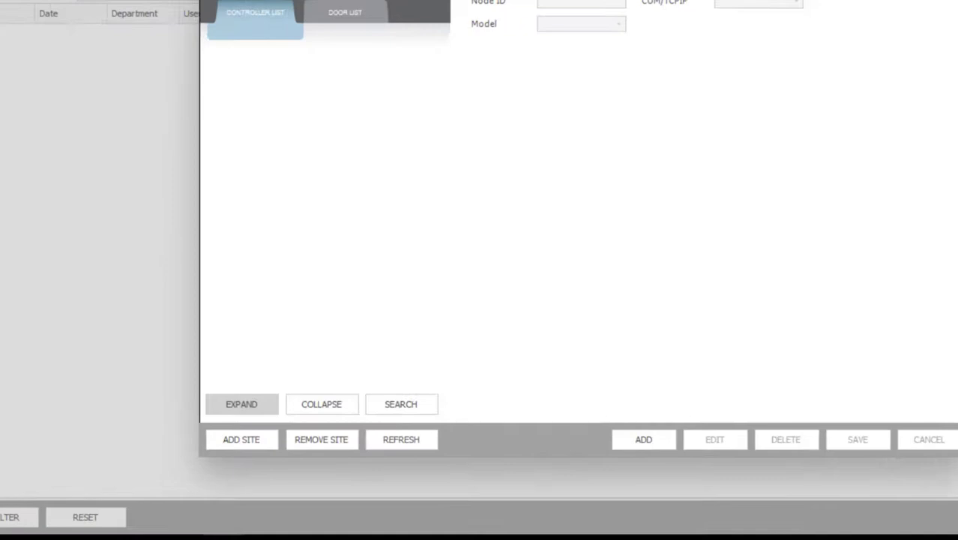
# Step: Add and save site FR300 as TCPIP at 192.168.1.224, port 5005
pyautogui.click(240, 440)
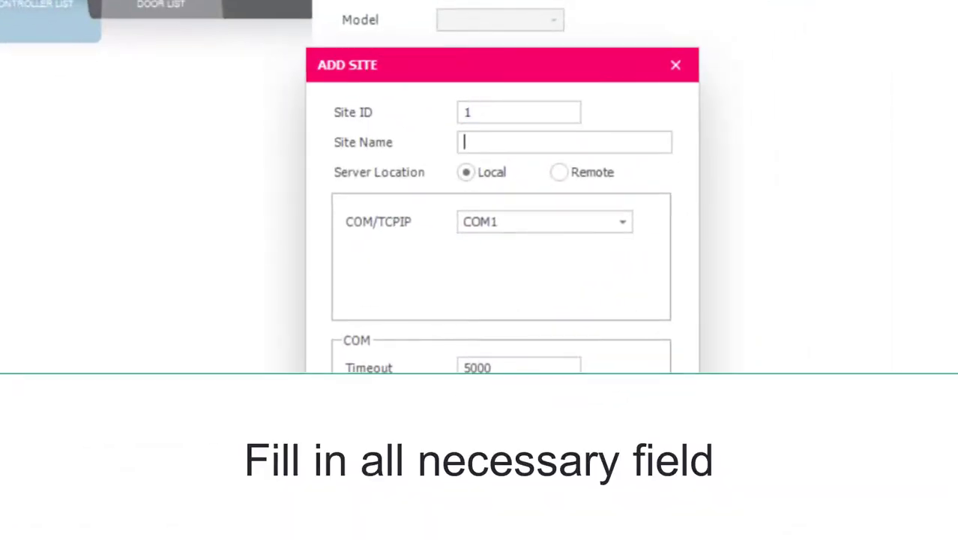
pyautogui.write('FR300')
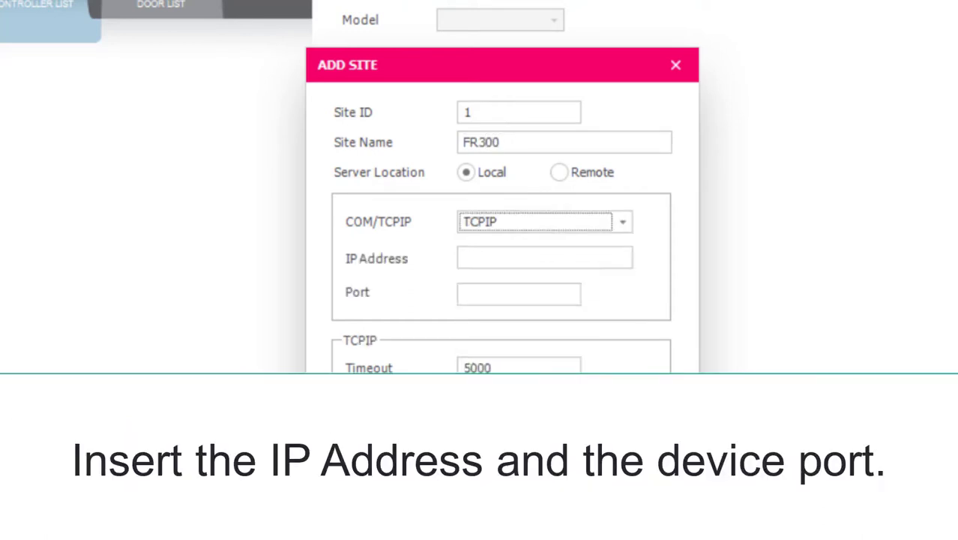
pyautogui.write('192.1')
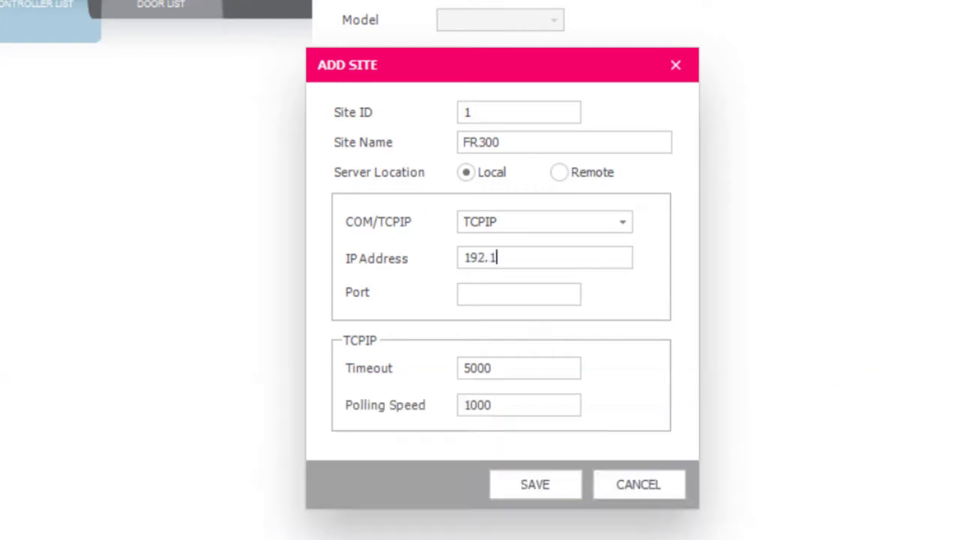
pyautogui.write('68.1.22')
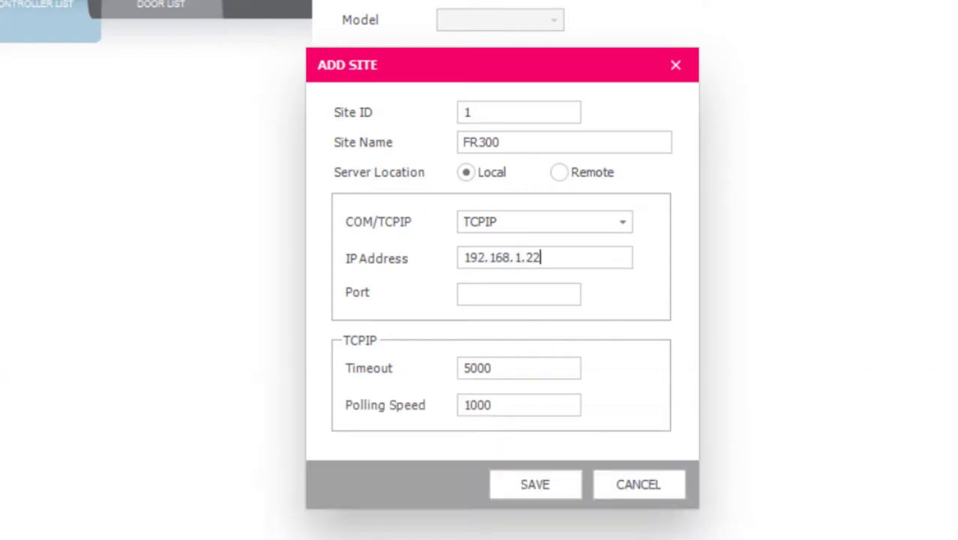
pyautogui.write('4')
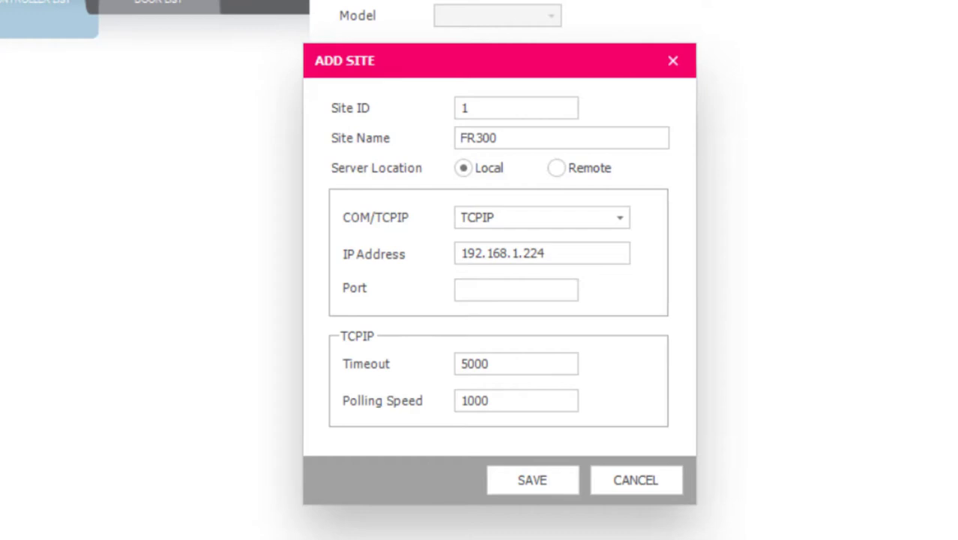
pyautogui.write('5005')
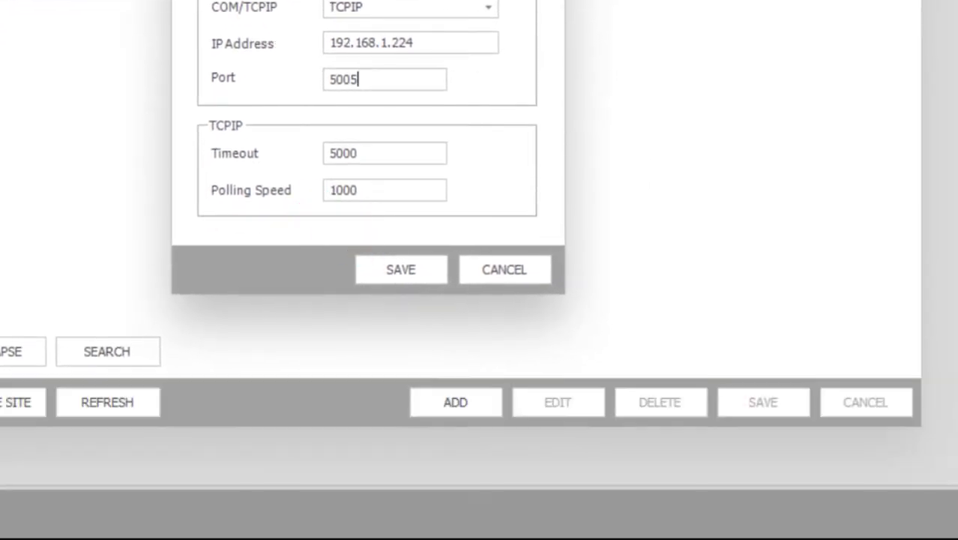
pyautogui.click(400, 270)
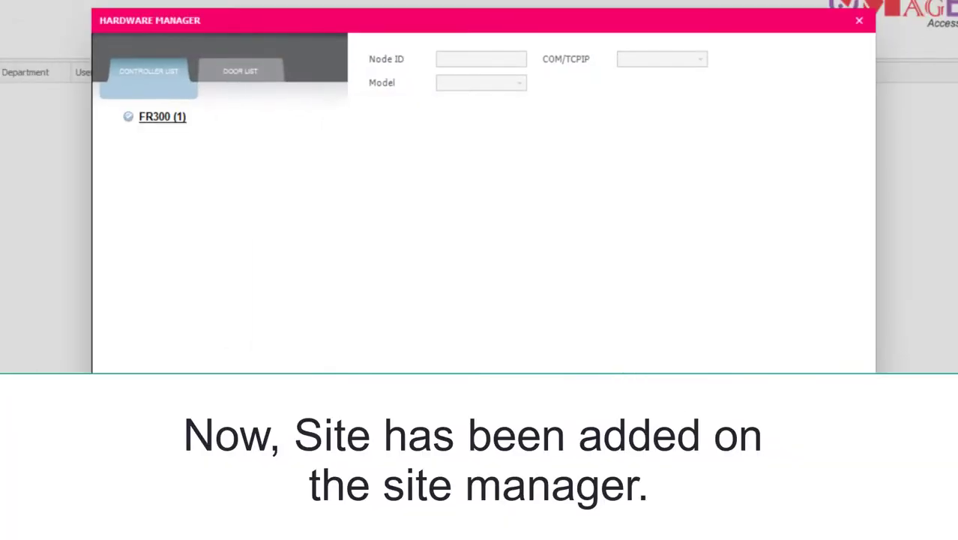
# Step: Start Add Controller on the FR300 site, showing a new controller form with node ID 1
pyautogui.doubleClick(161, 117)
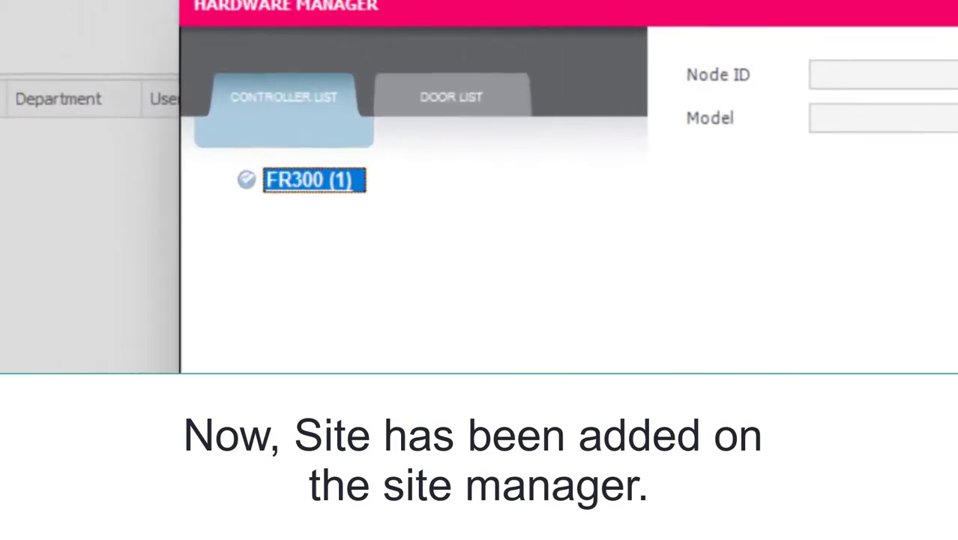
pyautogui.rightClick(314, 180)
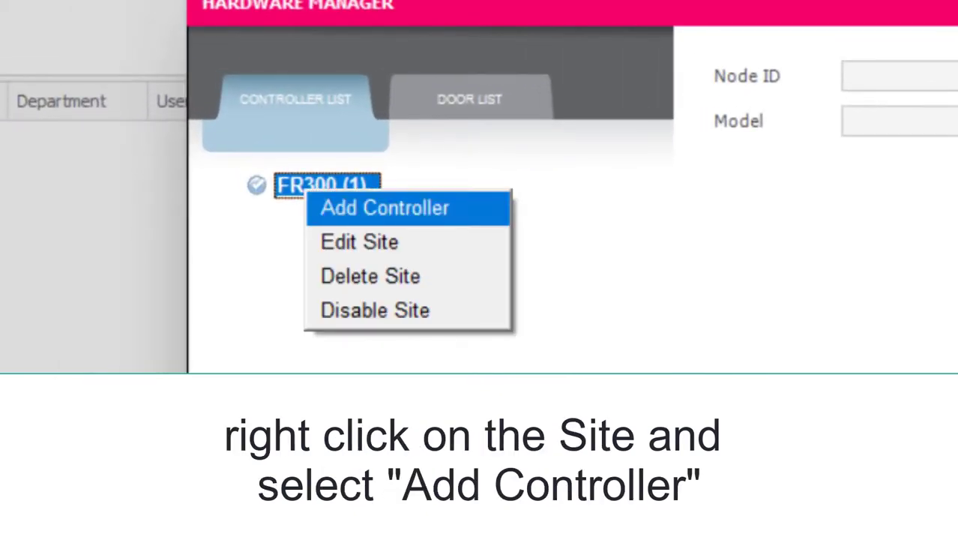
pyautogui.click(384, 207)
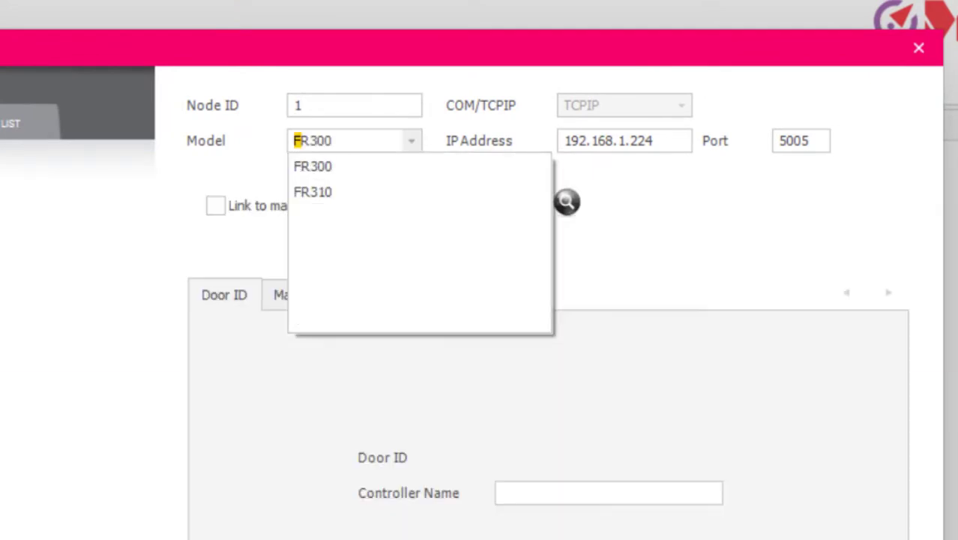
# Step: Choose model FR300 and name the controller 'main'
pyautogui.click(312, 165)
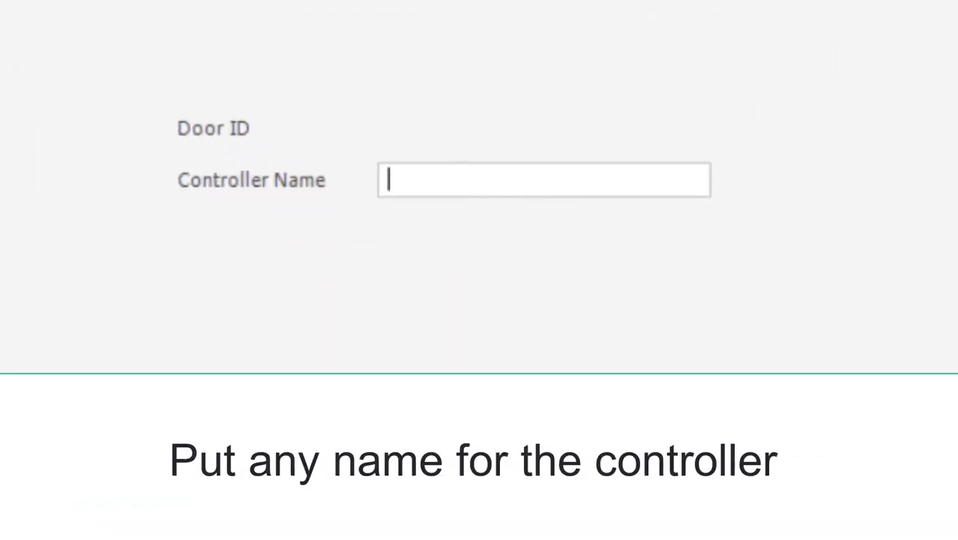
pyautogui.write('ma')
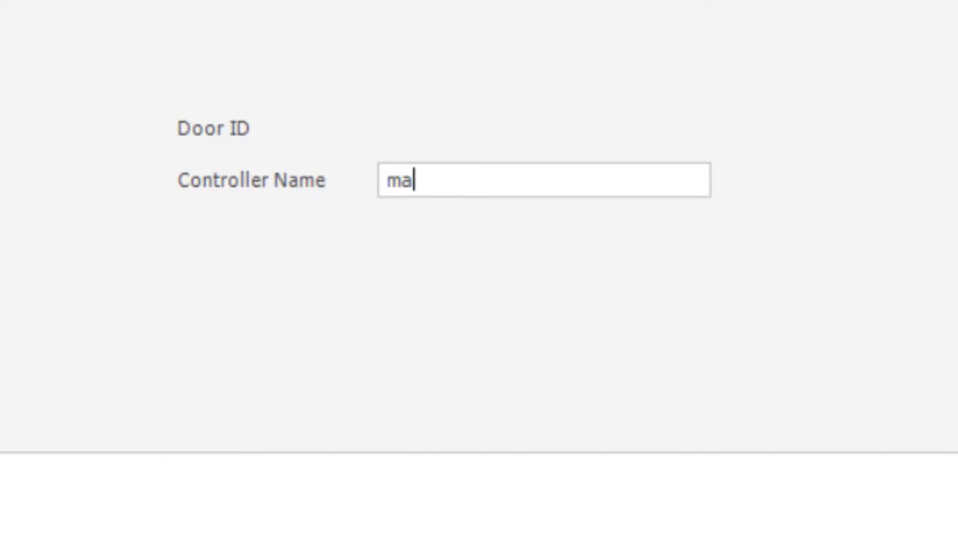
pyautogui.write('in')
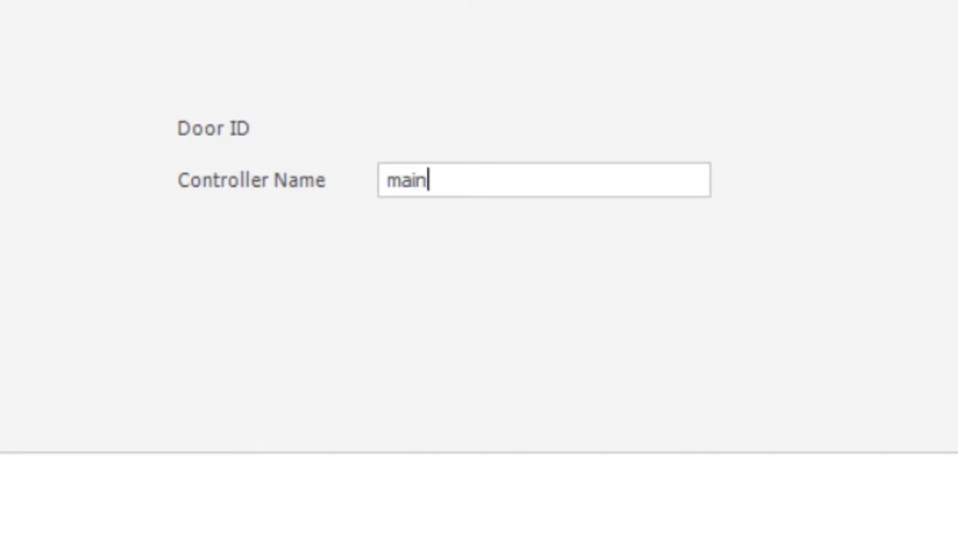
pyautogui.write('FR')
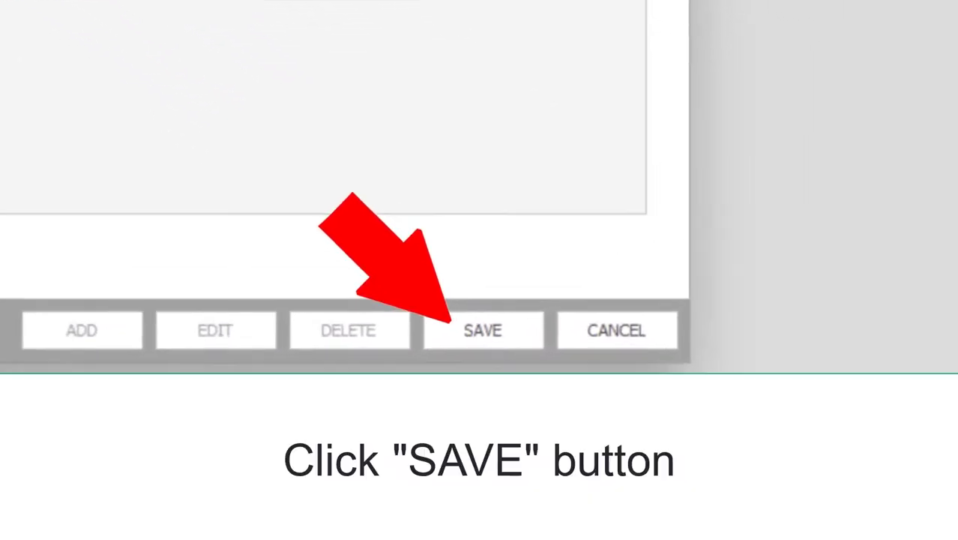
# Step: Save the controller and confirm Save & Write To HW
pyautogui.click(482, 330)
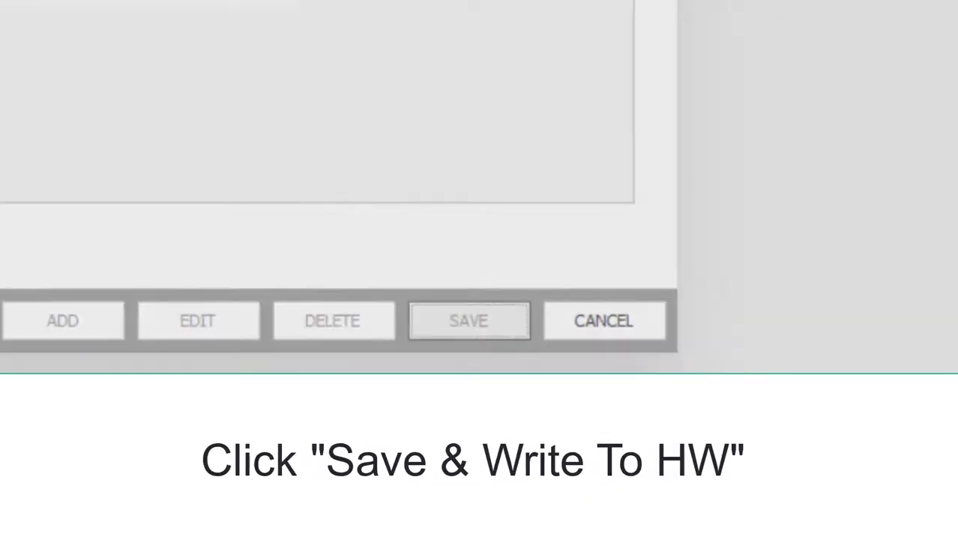
pyautogui.click(468, 321)
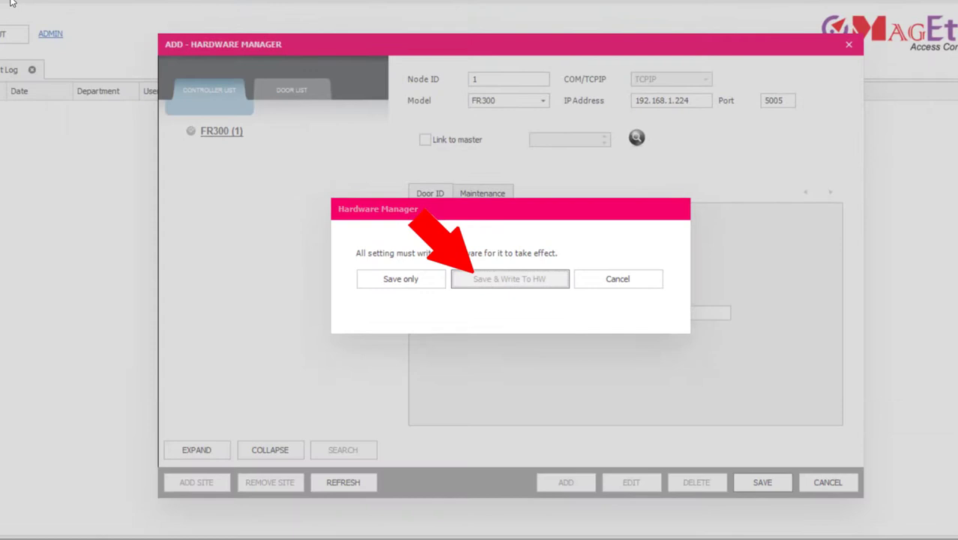
pyautogui.click(510, 277)
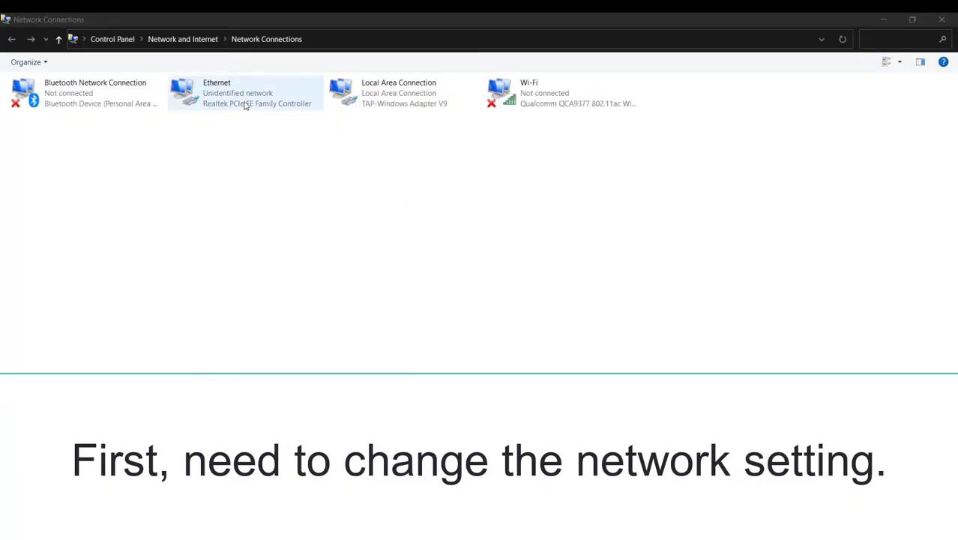
# Step: Set Ethernet IPv4 to static 192.168.1.200, mask 255.255.255.0, accepting the gateways warning
pyautogui.doubleClick(243, 93)
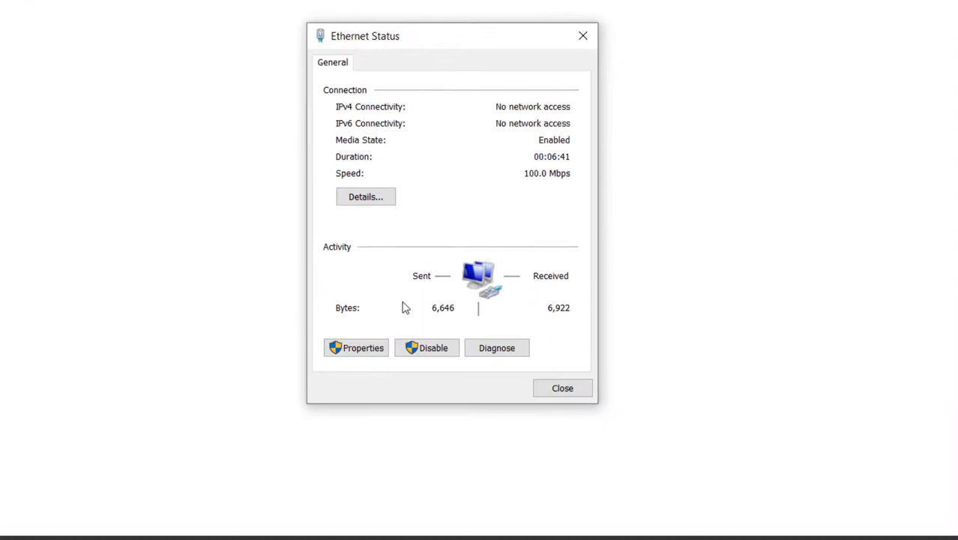
pyautogui.click(357, 348)
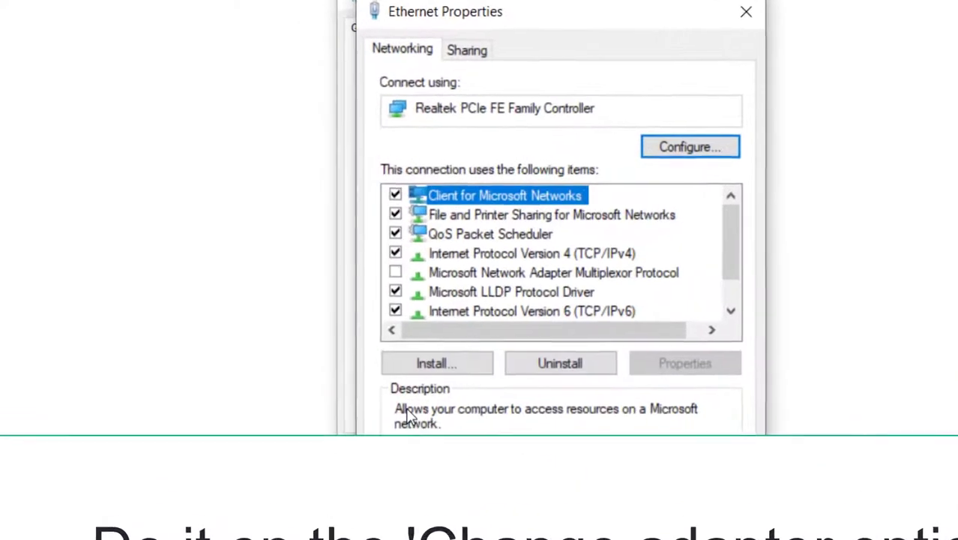
pyautogui.click(533, 254)
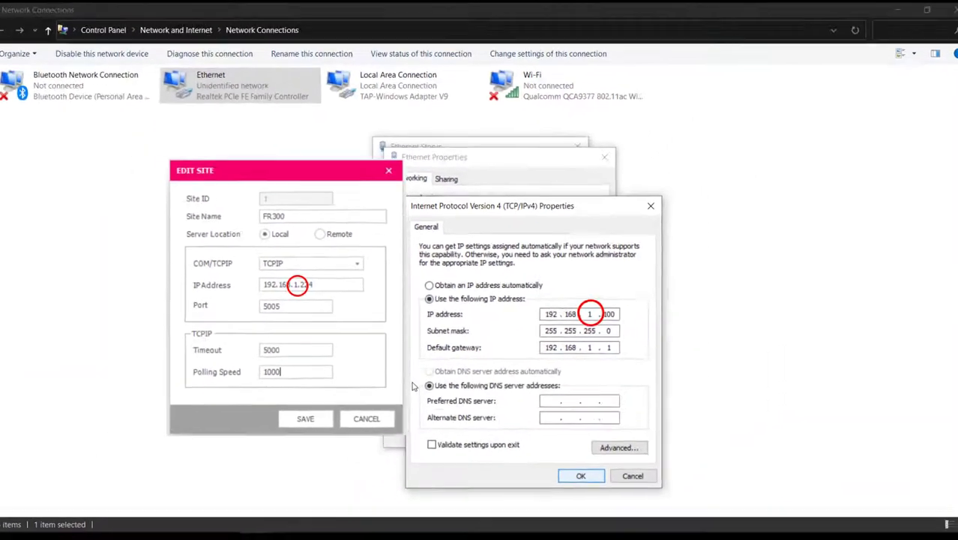
pyautogui.click(581, 475)
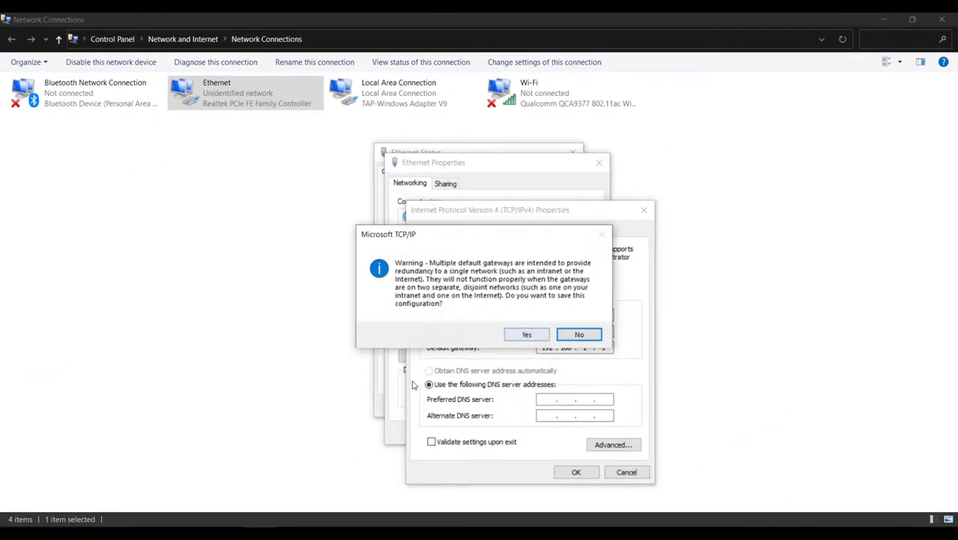
pyautogui.click(579, 334)
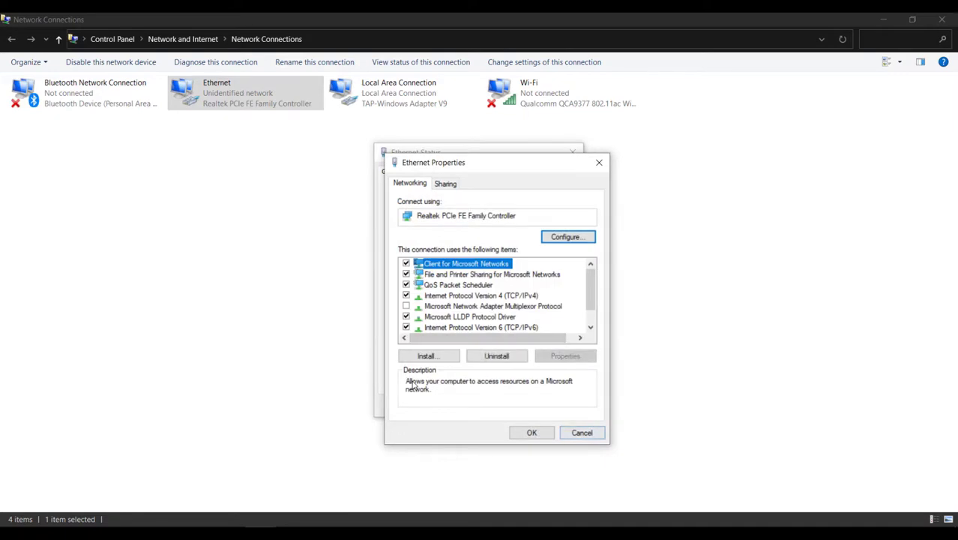
pyautogui.click(581, 431)
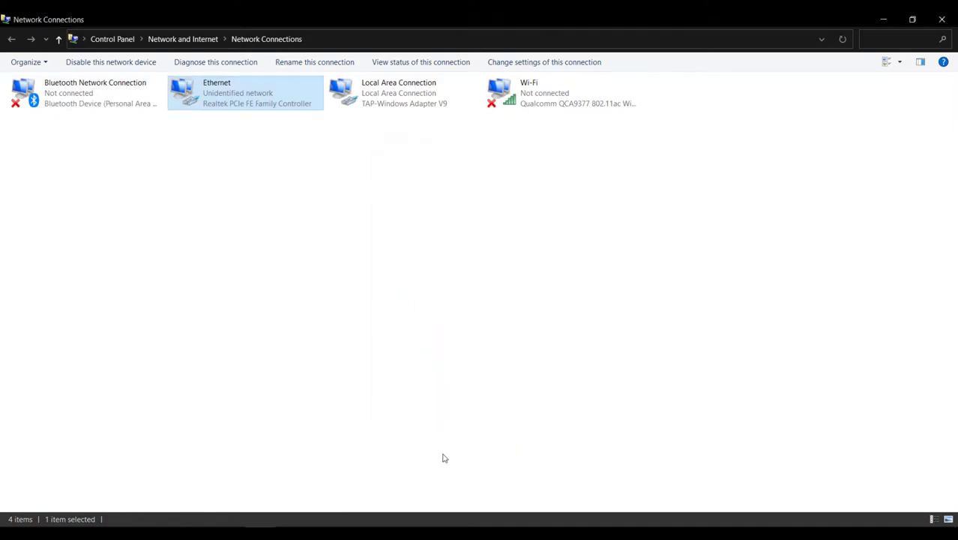
# Step: Launch cmd and run ping 192.168.1.224, getting a 1 ms reply
pyautogui.write('cmd')
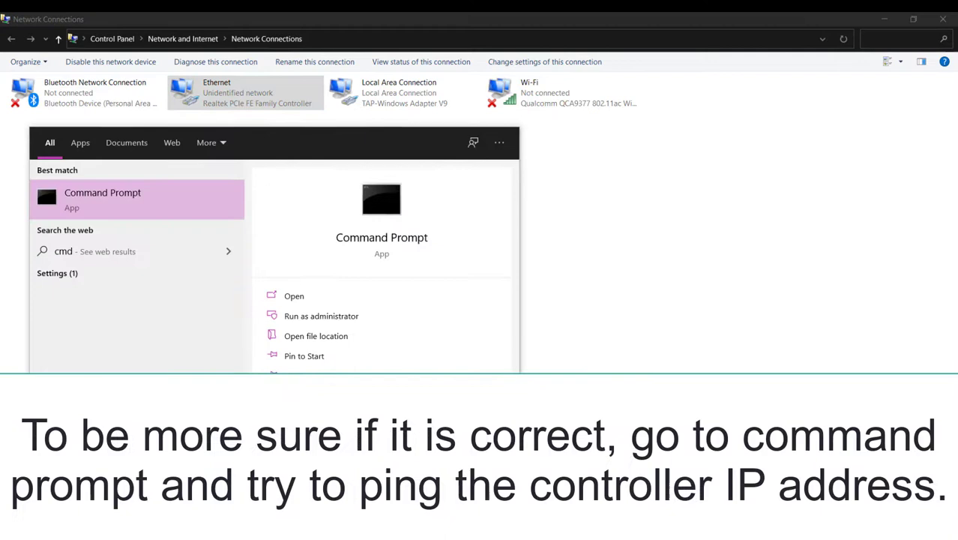
pyautogui.click(294, 296)
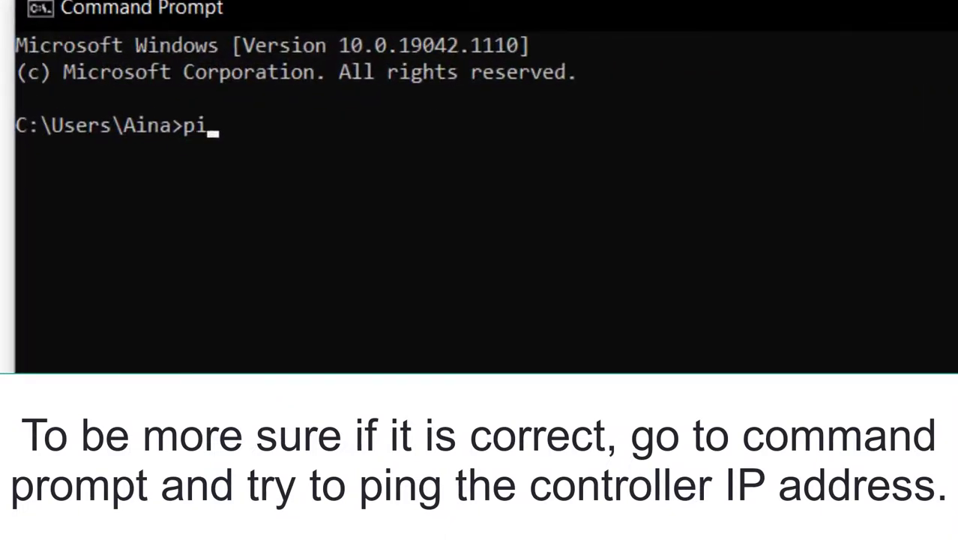
pyautogui.write('ng 192')
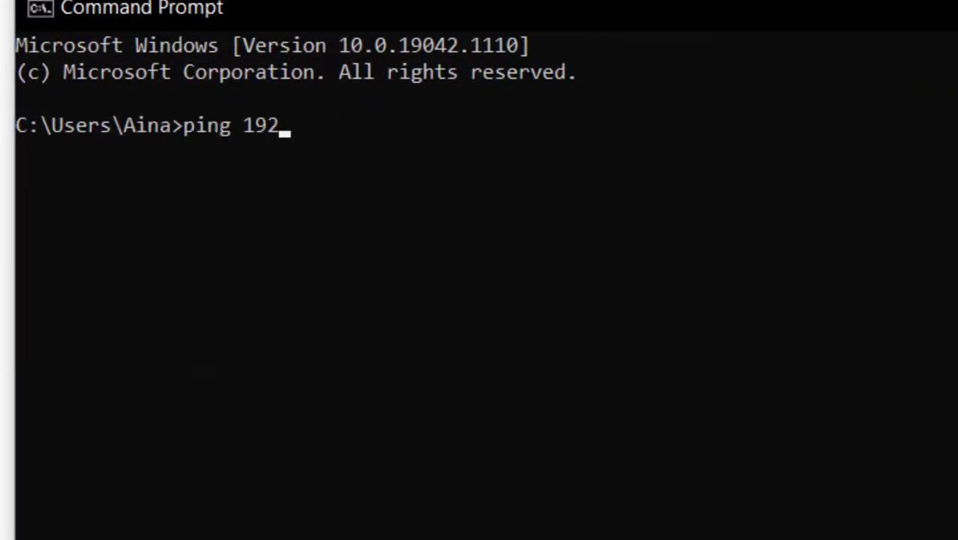
pyautogui.write('.168.1.')
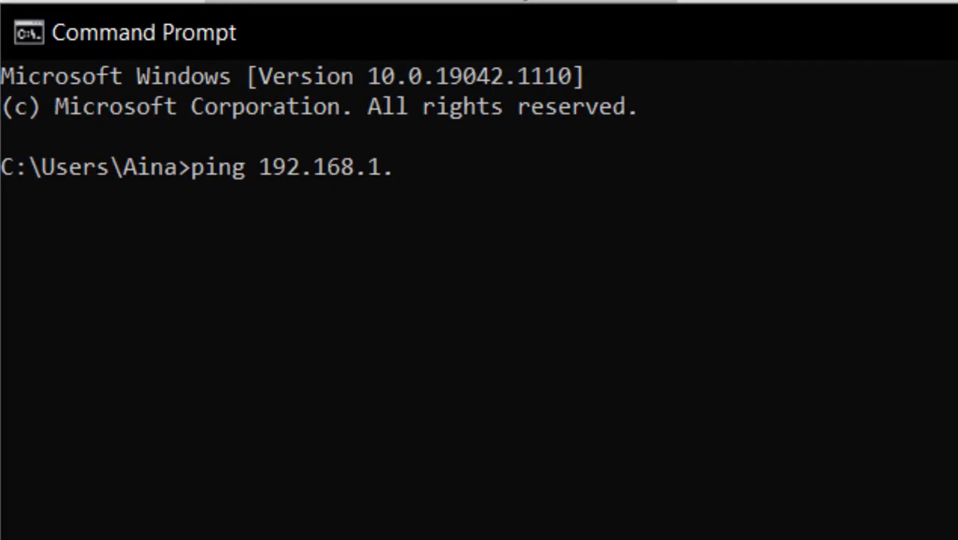
pyautogui.write('224')
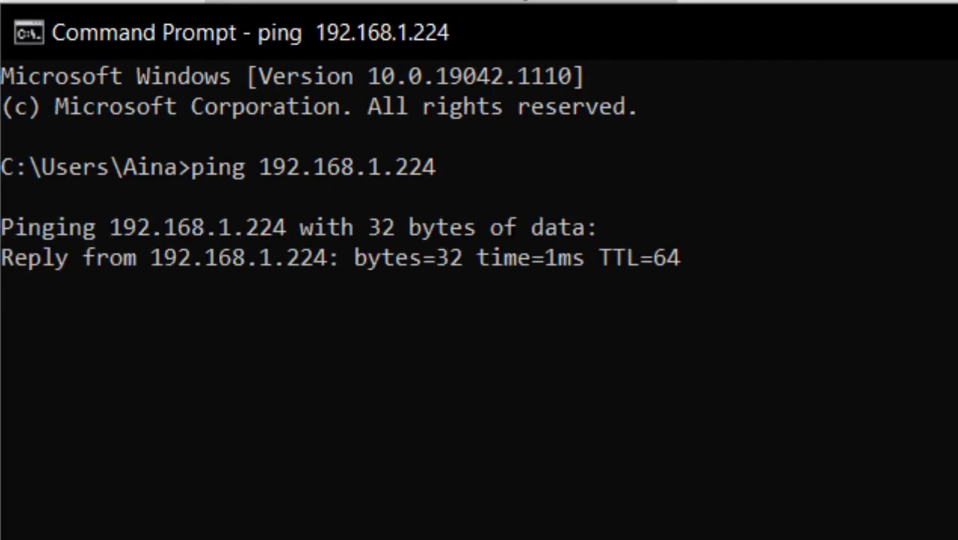